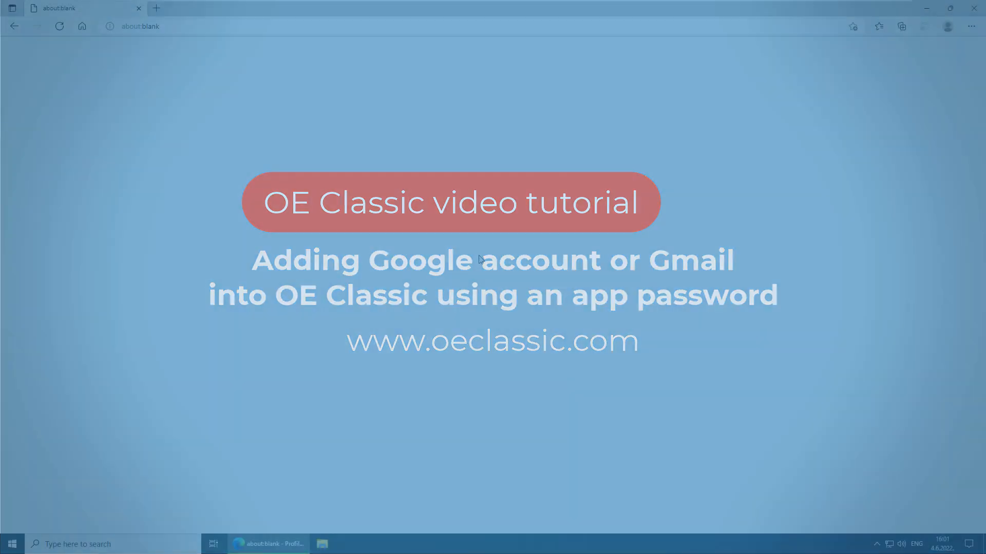
{"action": "type", "text": "gmail.com"}
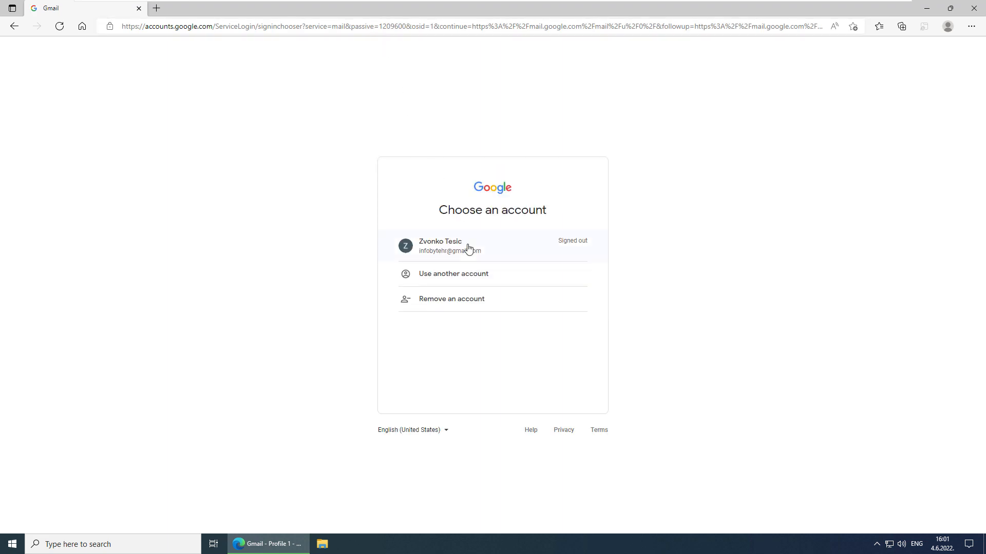
- Sign in to the saved Google account with its password to load the Gmail inbox
{"action": "left_click", "coordinate": [468, 246]}
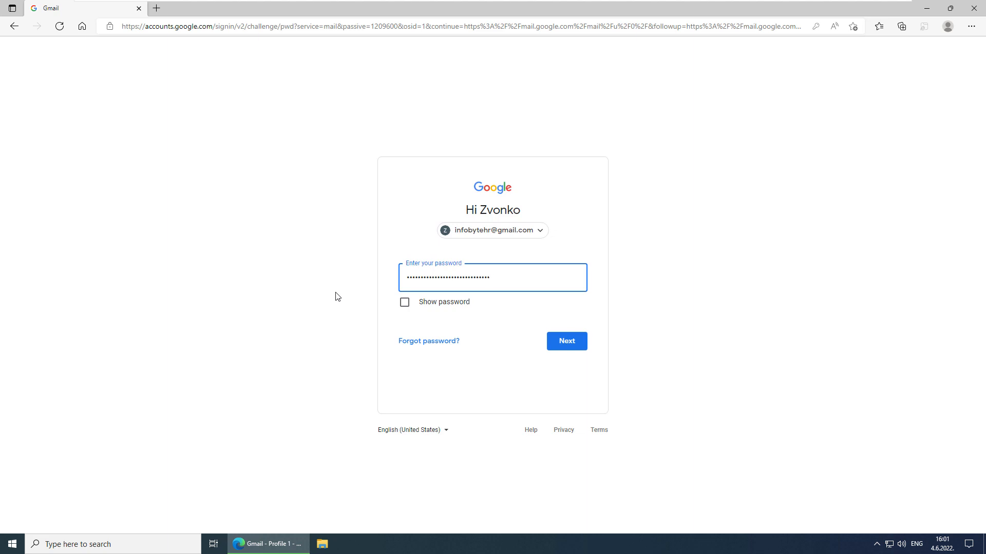
{"action": "left_click", "coordinate": [567, 341]}
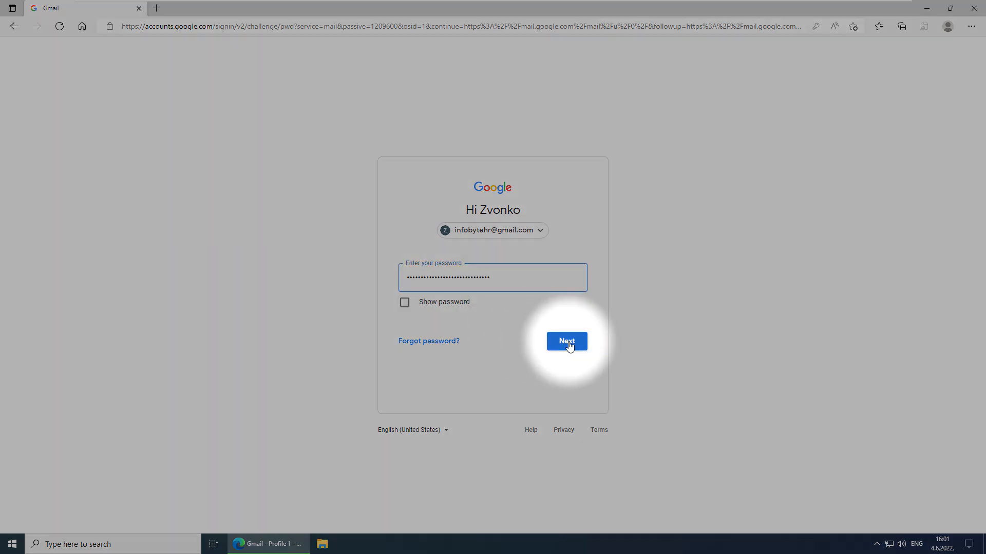
{"action": "left_click", "coordinate": [567, 341]}
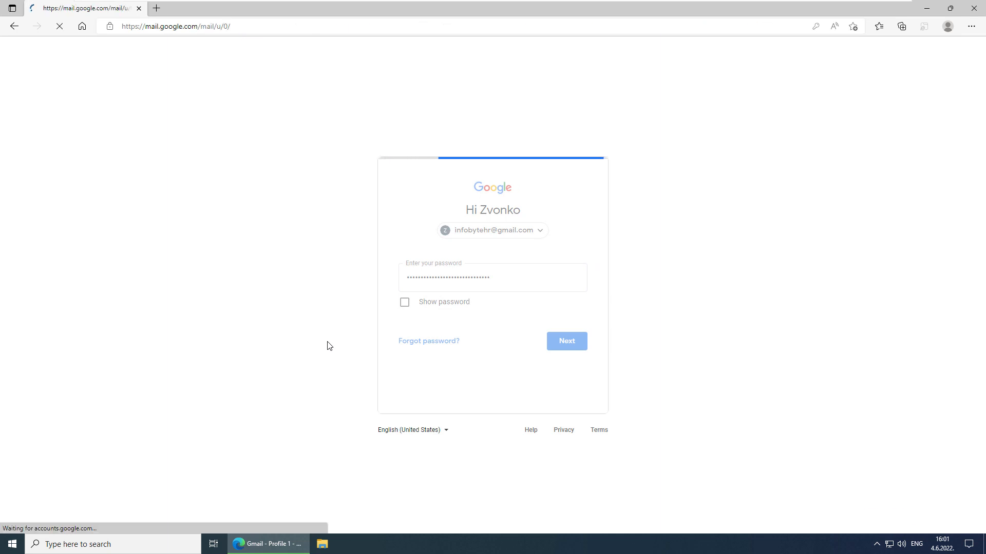
{"action": "left_click", "coordinate": [567, 341]}
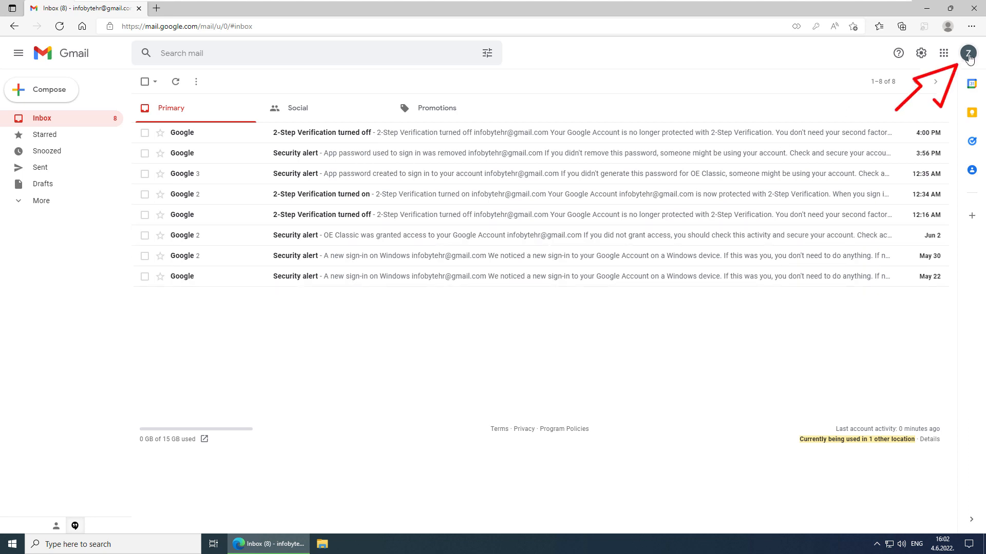
{"action": "mouse_move", "coordinate": [974, 50]}
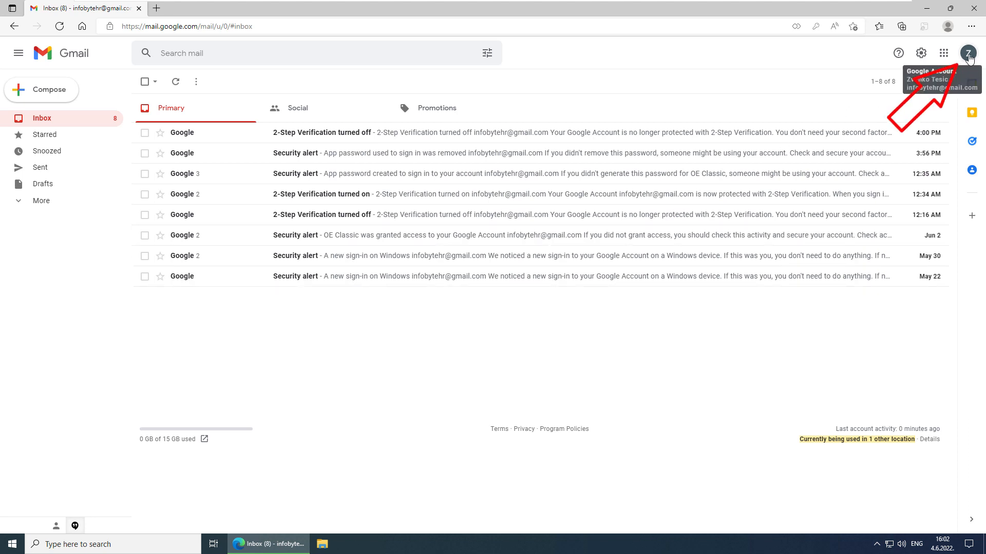
- Open 'Manage your Google Account' from the Gmail profile avatar menu
{"action": "left_click", "coordinate": [971, 53]}
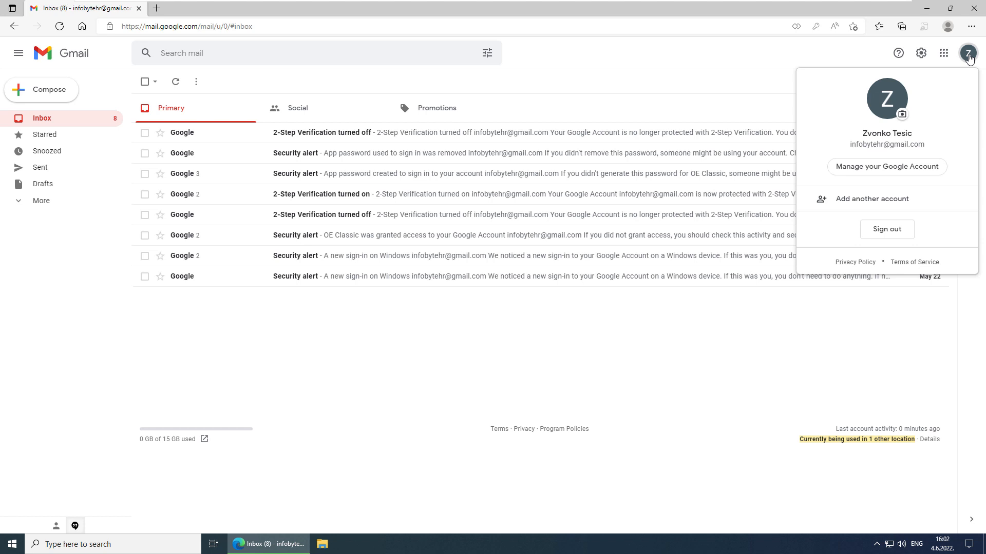
{"action": "mouse_move", "coordinate": [884, 167]}
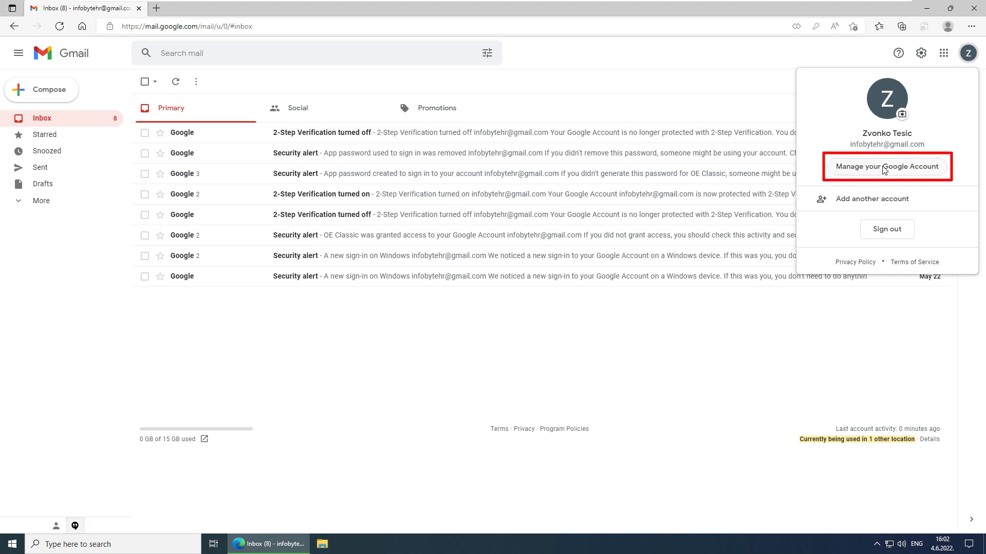
{"action": "left_click", "coordinate": [887, 166]}
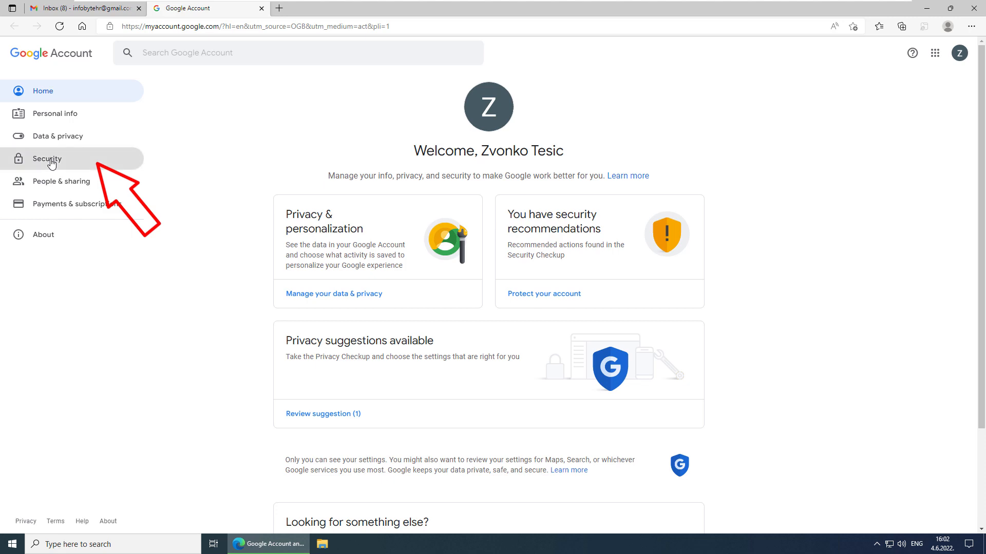
- Go to the Security page and scroll to the 'Signing in to Google' settings
{"action": "left_click", "coordinate": [47, 159]}
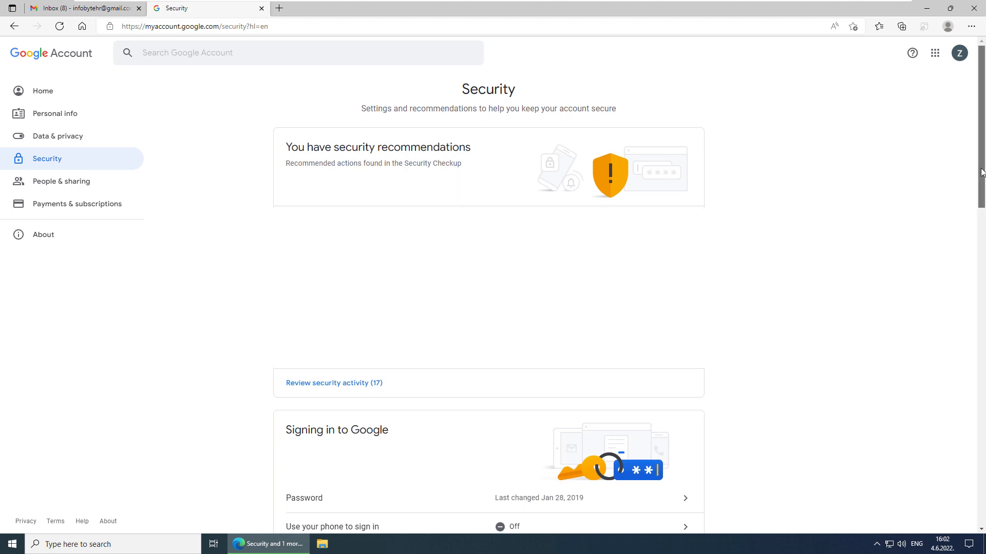
{"action": "scroll", "scroll_direction": "down", "scroll_amount": 3}
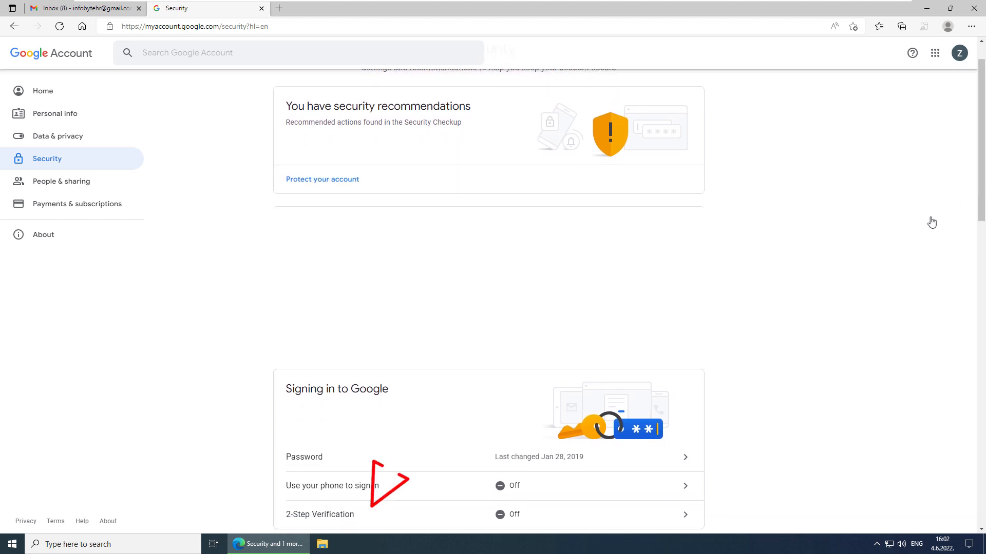
{"action": "mouse_move", "coordinate": [517, 521]}
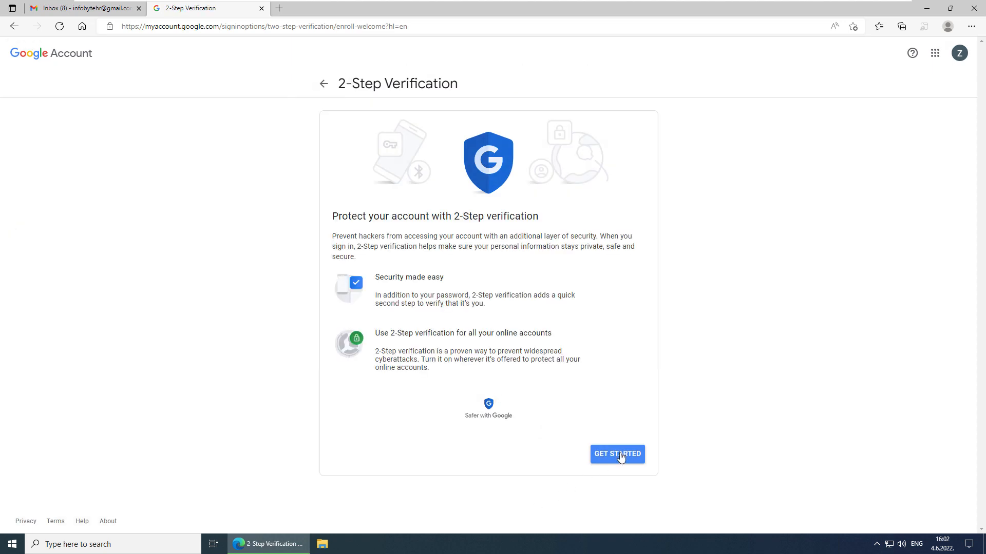
- Start 2-Step Verification setup and re-enter the account password to reach phone prompts
{"action": "left_click", "coordinate": [617, 455]}
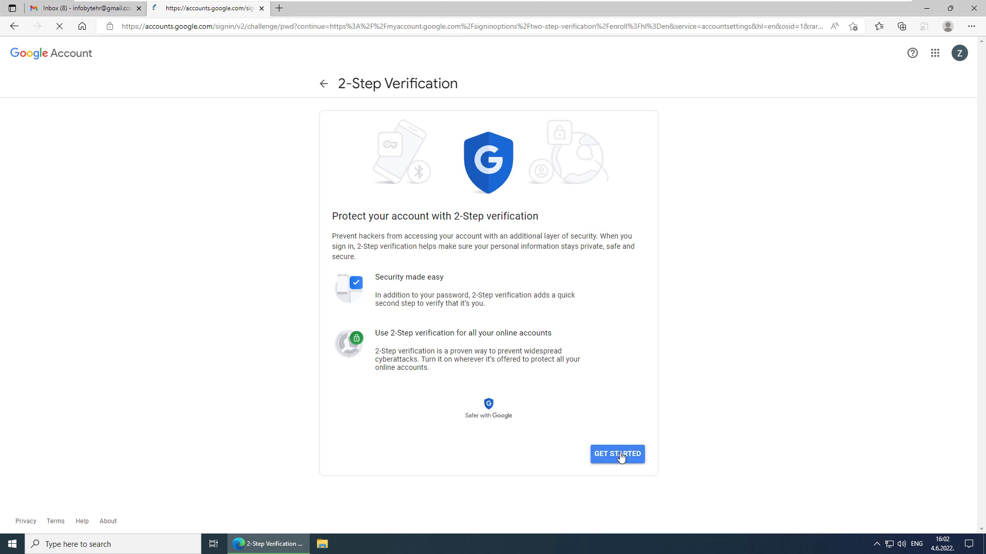
{"action": "left_click", "coordinate": [617, 455]}
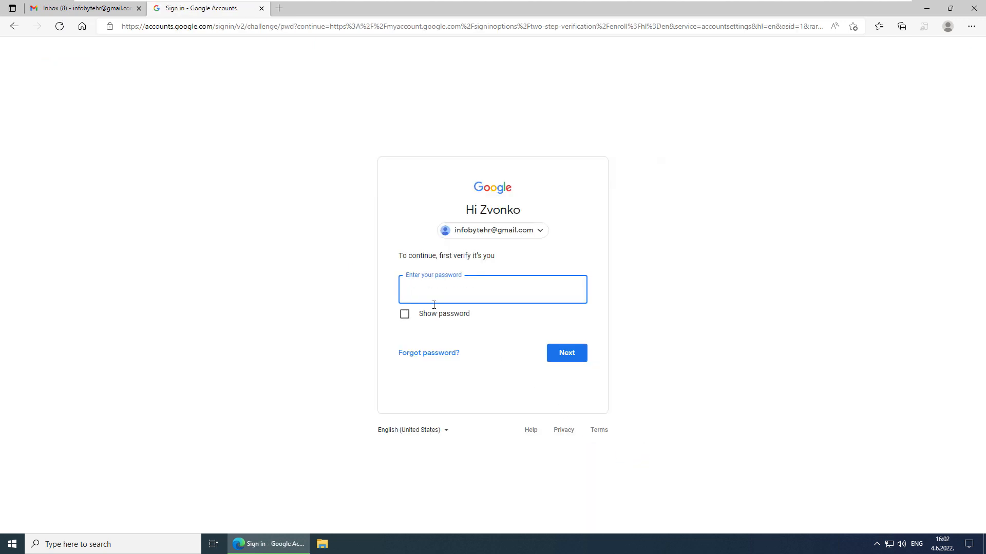
{"action": "left_click", "coordinate": [491, 289]}
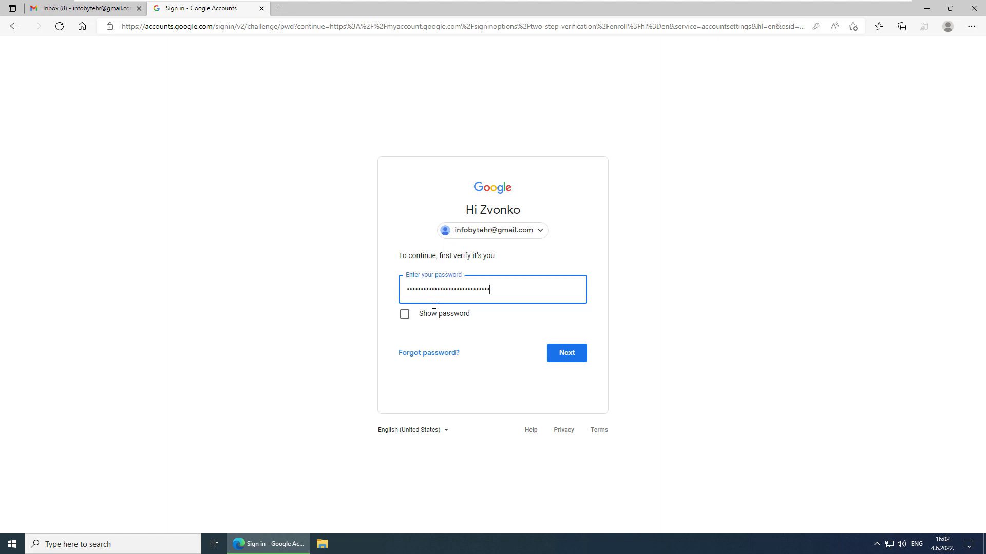
{"action": "mouse_move", "coordinate": [528, 341]}
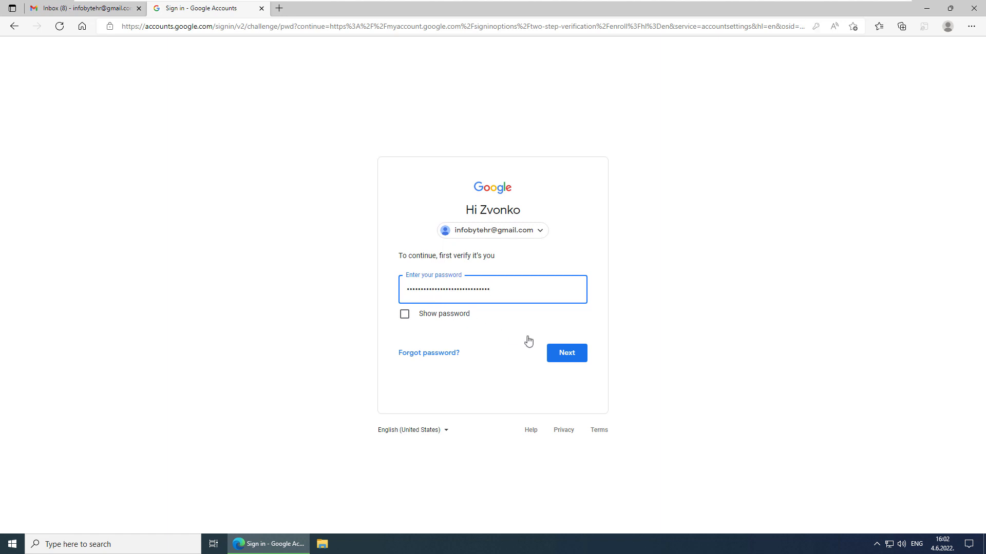
{"action": "left_click", "coordinate": [567, 352]}
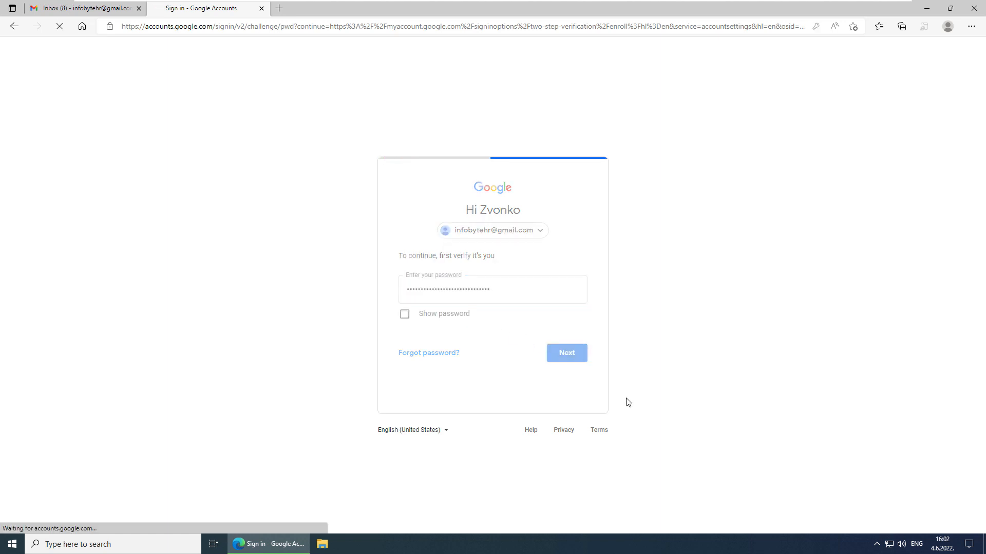
{"action": "left_click", "coordinate": [566, 353]}
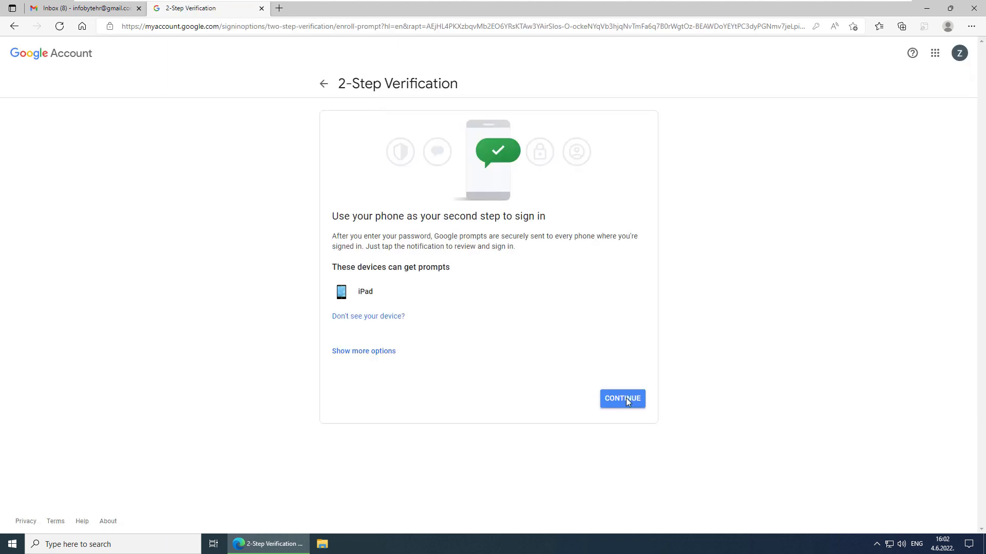
- Accept phone prompts, keep 'Text message' for backup codes, and send the code
{"action": "left_click", "coordinate": [622, 399]}
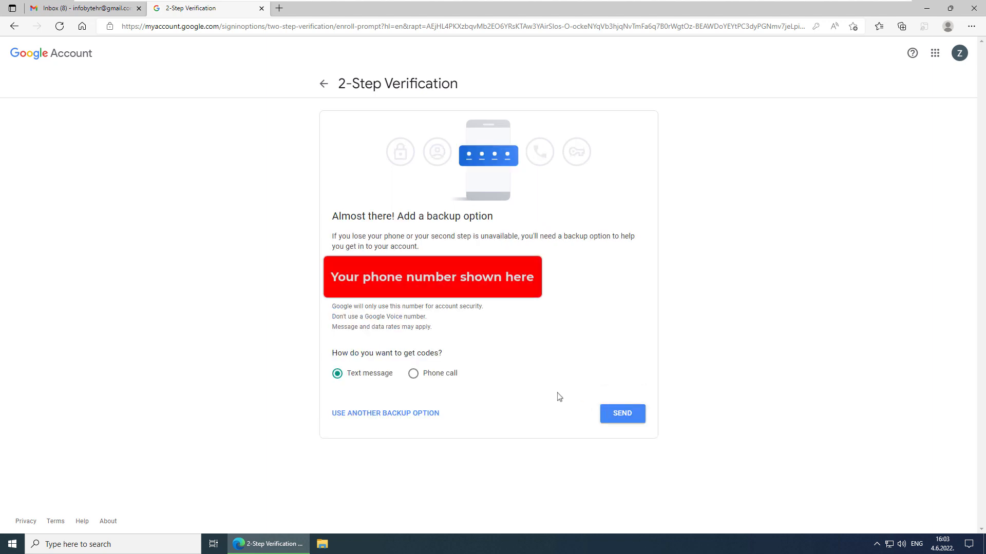
{"action": "mouse_move", "coordinate": [525, 394]}
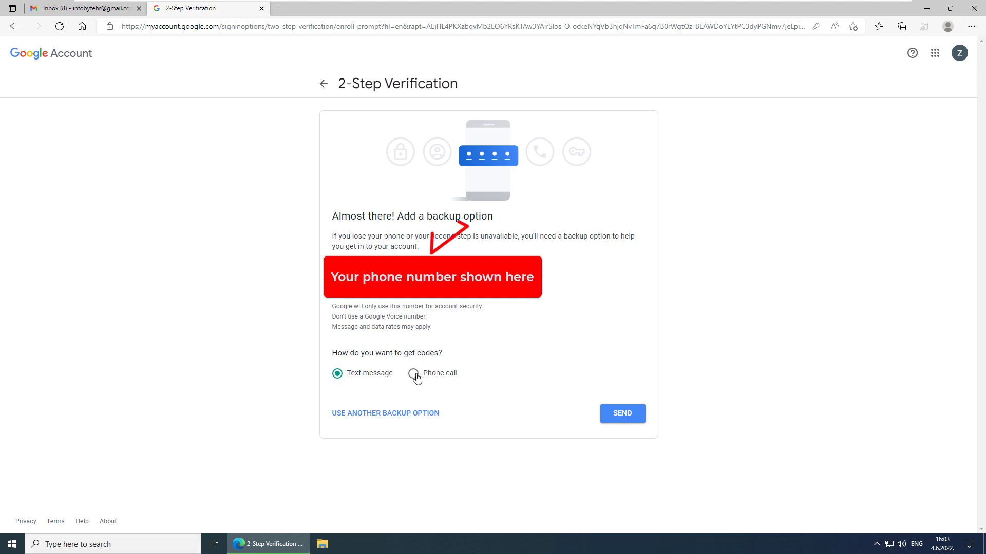
{"action": "left_click", "coordinate": [413, 374]}
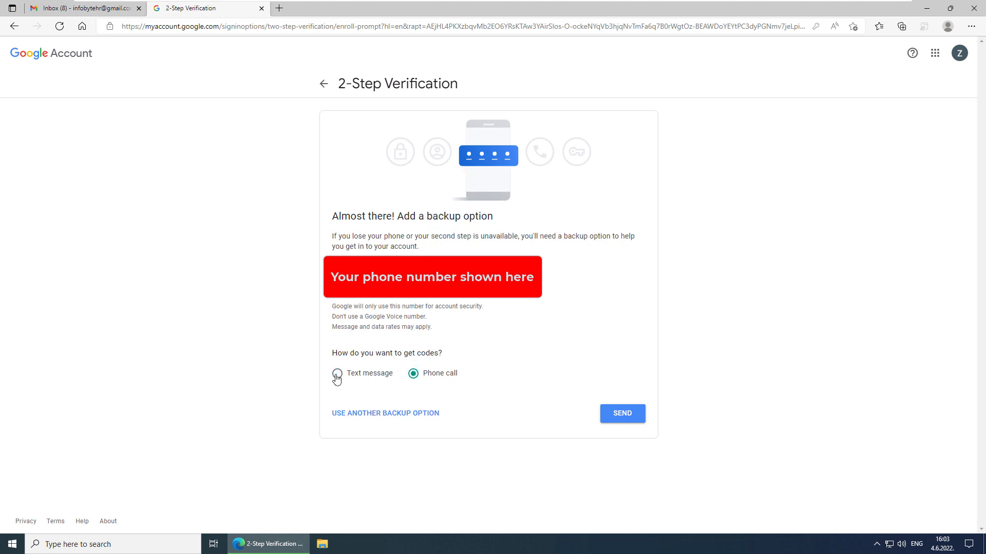
{"action": "left_click", "coordinate": [337, 373]}
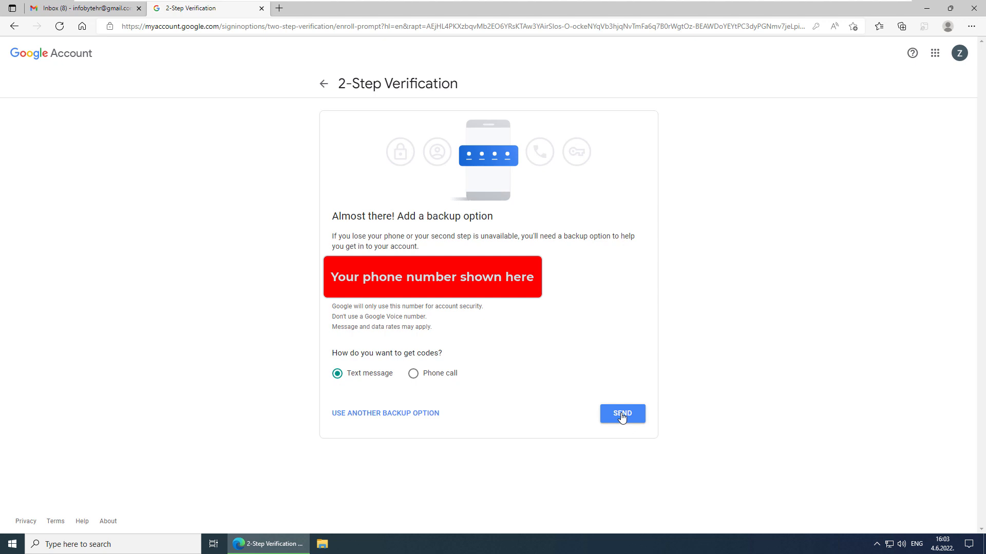
{"action": "left_click", "coordinate": [622, 413]}
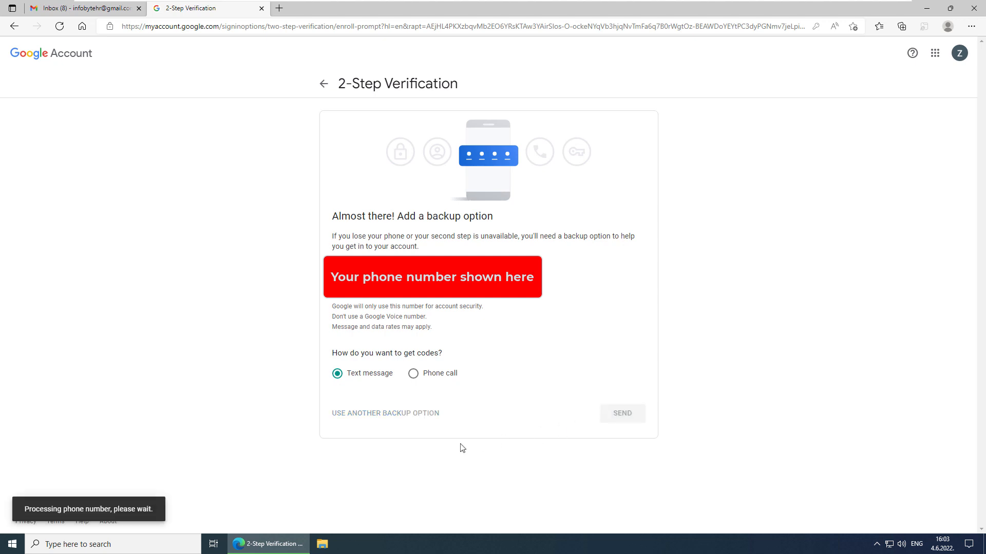
{"action": "left_click", "coordinate": [623, 413]}
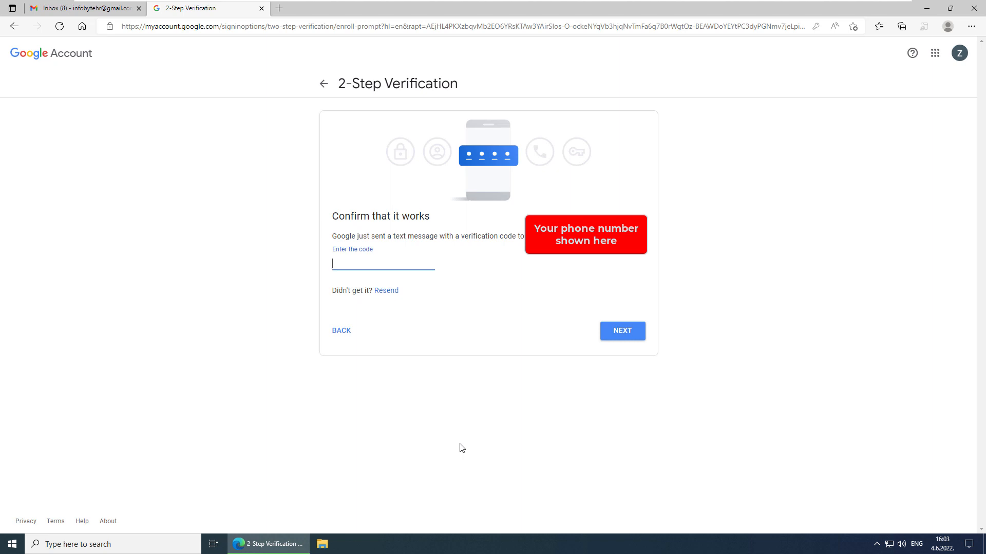
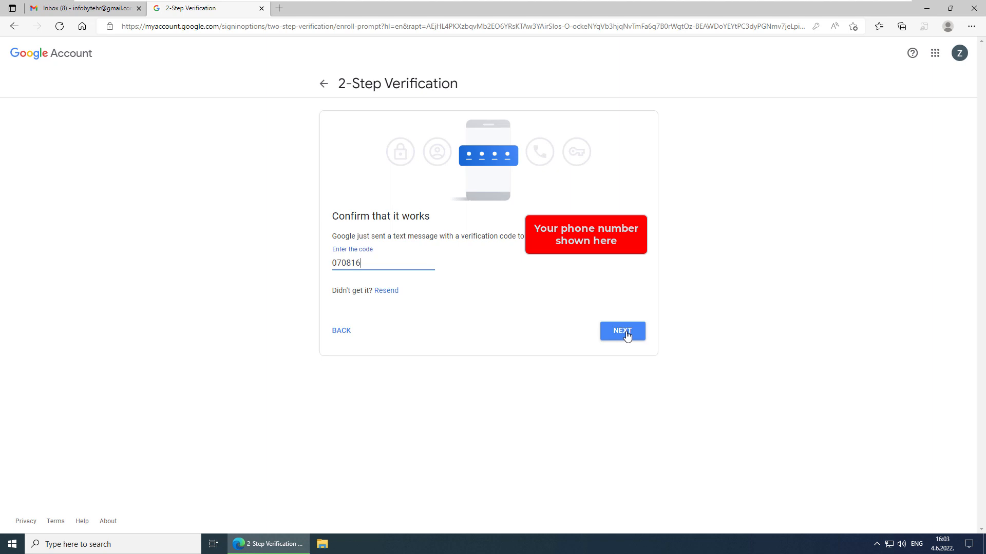
{"action": "left_click", "coordinate": [622, 331]}
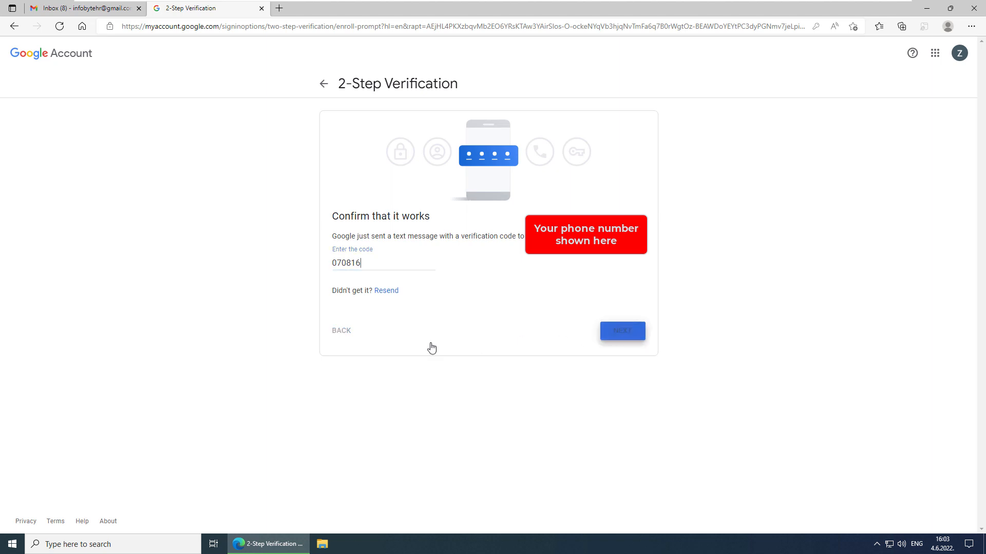
{"action": "left_click", "coordinate": [622, 331]}
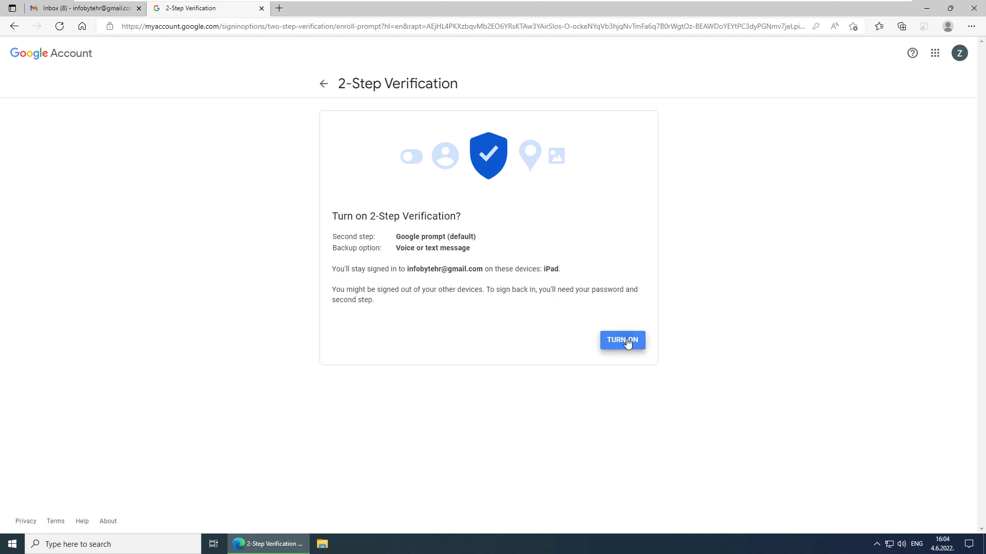
{"action": "left_click", "coordinate": [623, 340]}
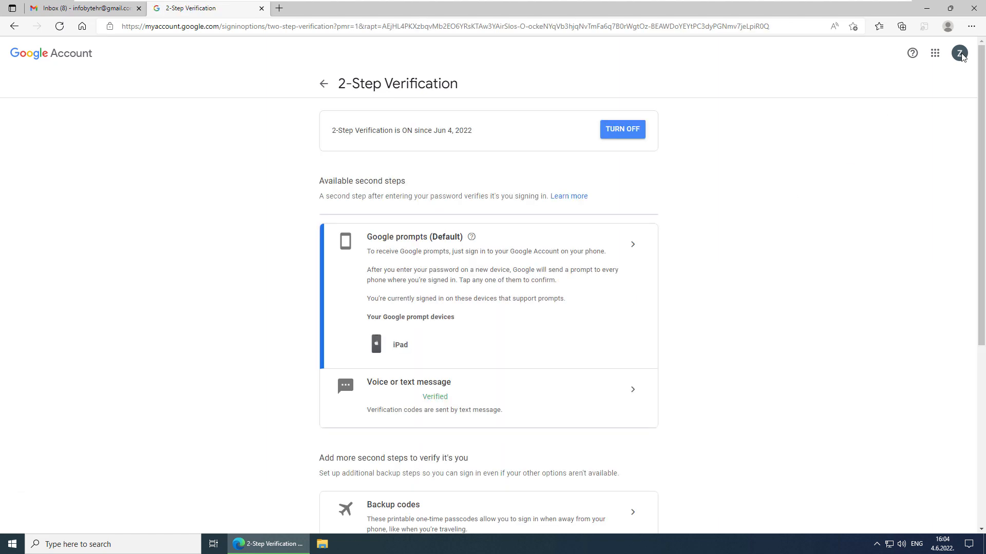
{"action": "mouse_move", "coordinate": [959, 53]}
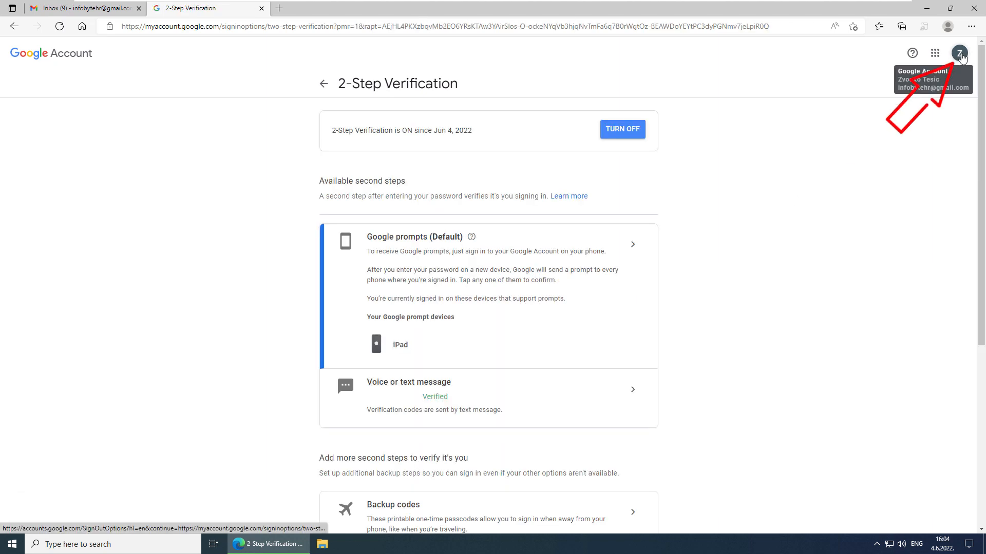
- Return to the Google Account Security page via the avatar menu and scroll to sign-in options
{"action": "left_click", "coordinate": [959, 53]}
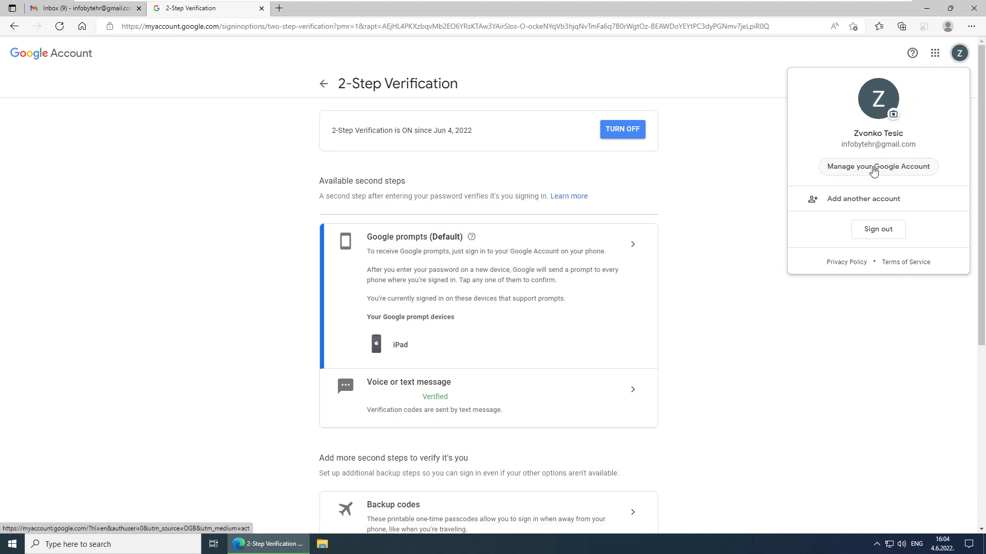
{"action": "left_click", "coordinate": [878, 167]}
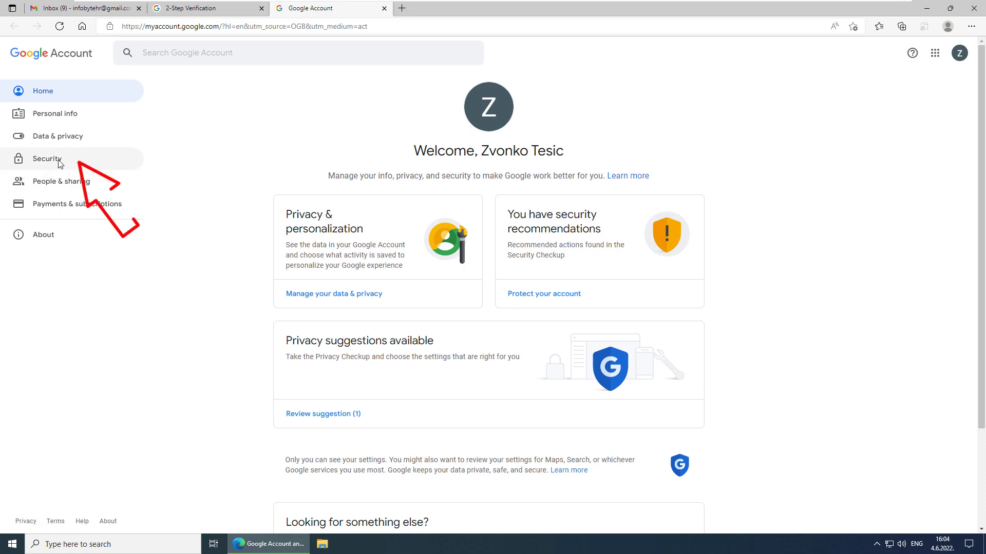
{"action": "left_click", "coordinate": [47, 159]}
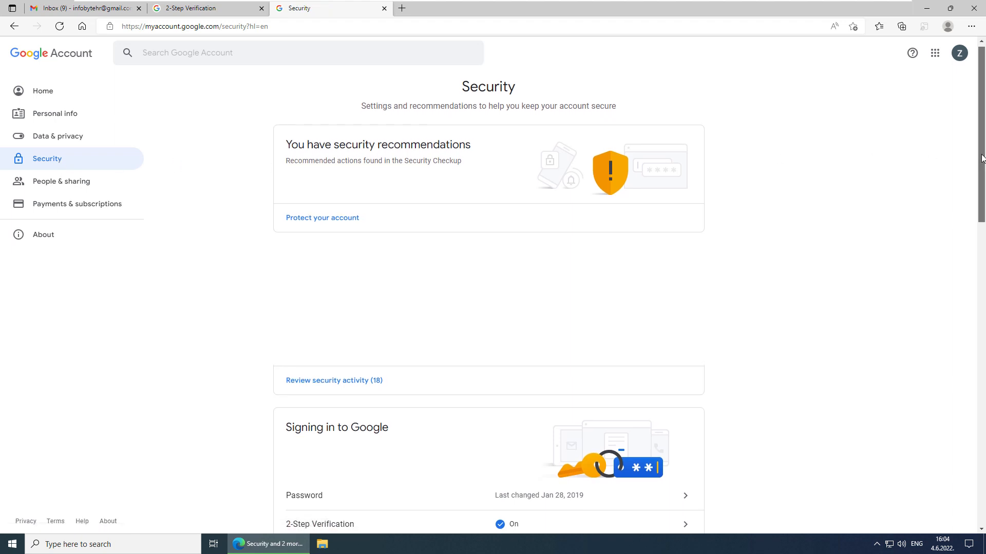
{"action": "scroll", "scroll_direction": "down", "scroll_amount": 3}
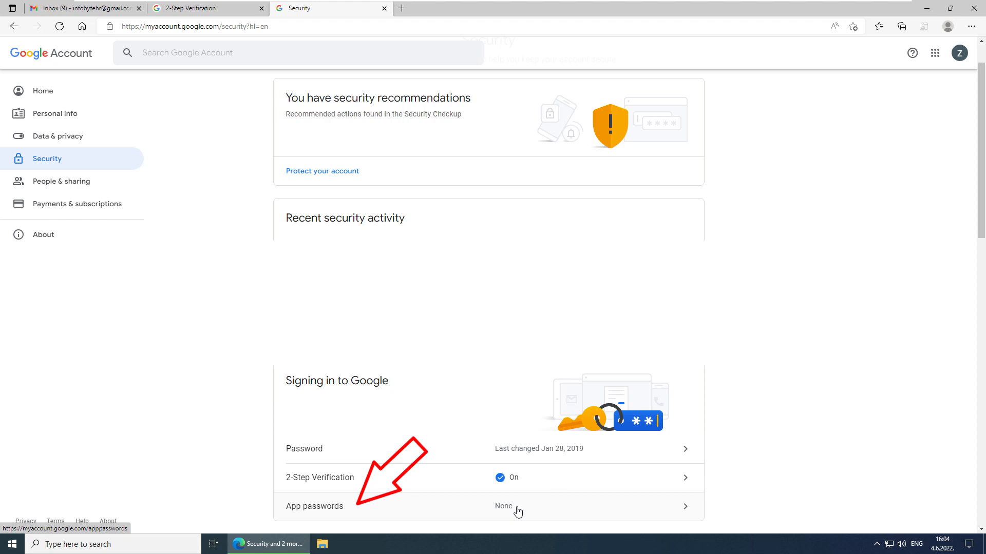
- Open App passwords and re-confirm the account password
{"action": "left_click", "coordinate": [518, 506]}
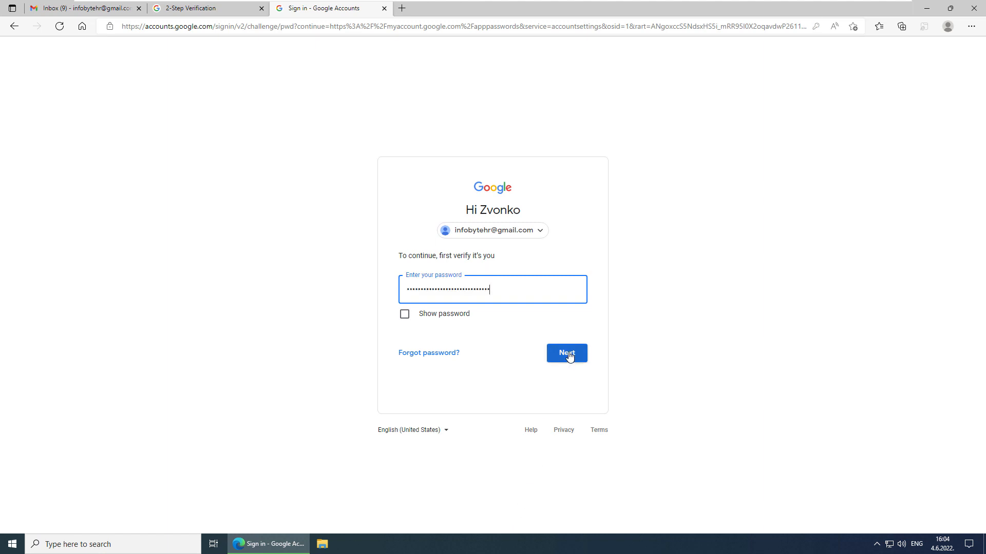
{"action": "left_click", "coordinate": [567, 354]}
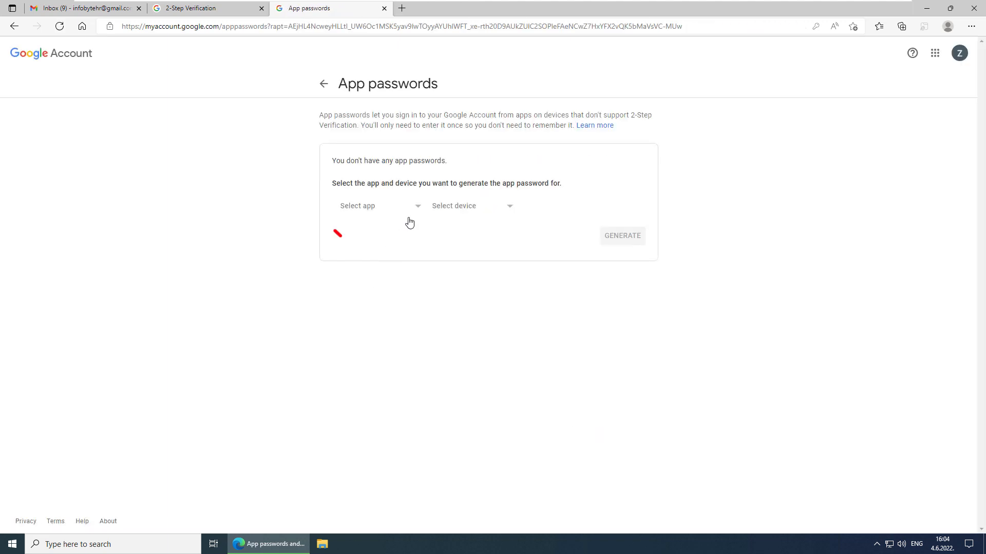
- Choose Other (Custom name), name it 'OE Classic', and generate the app password
{"action": "left_click", "coordinate": [377, 206]}
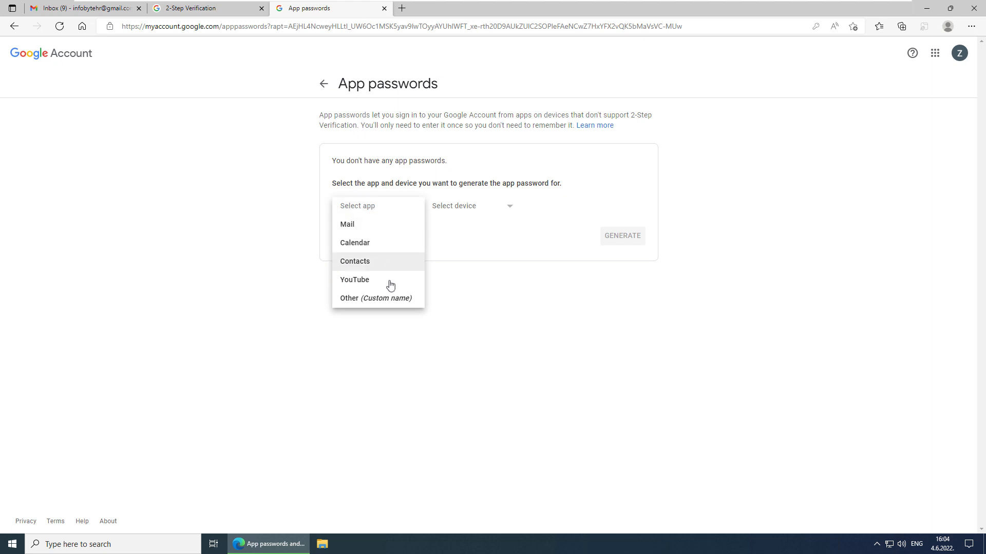
{"action": "left_click", "coordinate": [349, 298]}
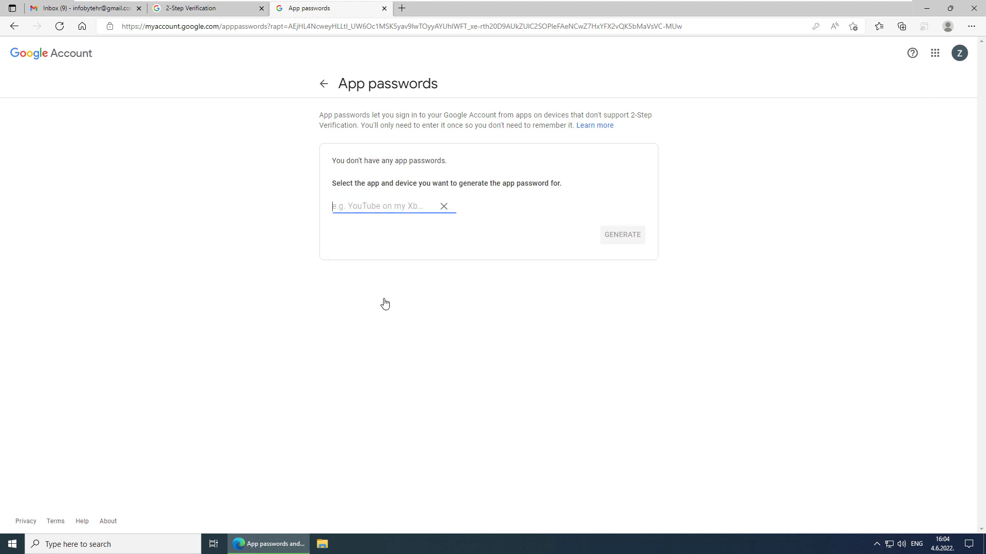
{"action": "type", "text": "0"}
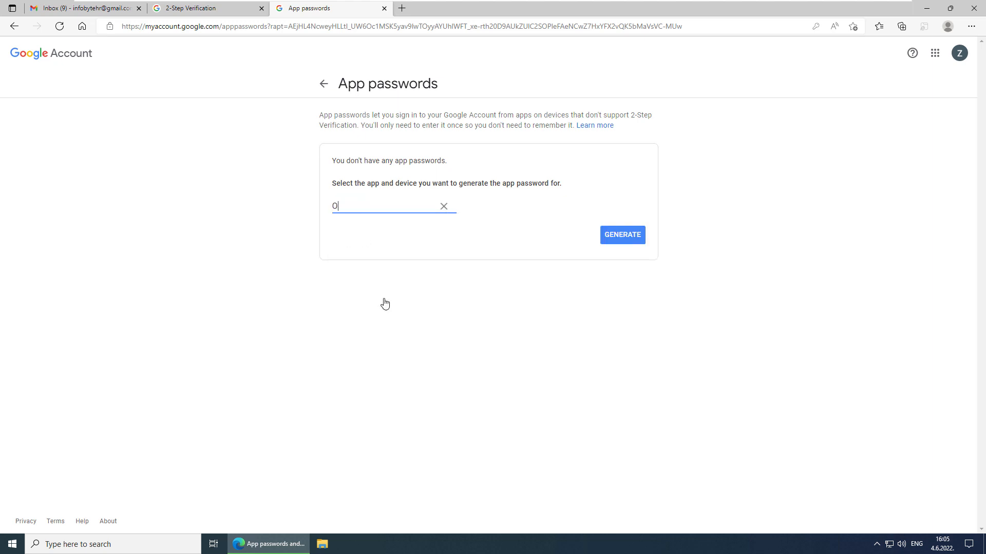
{"action": "type", "text": "OE Classic"}
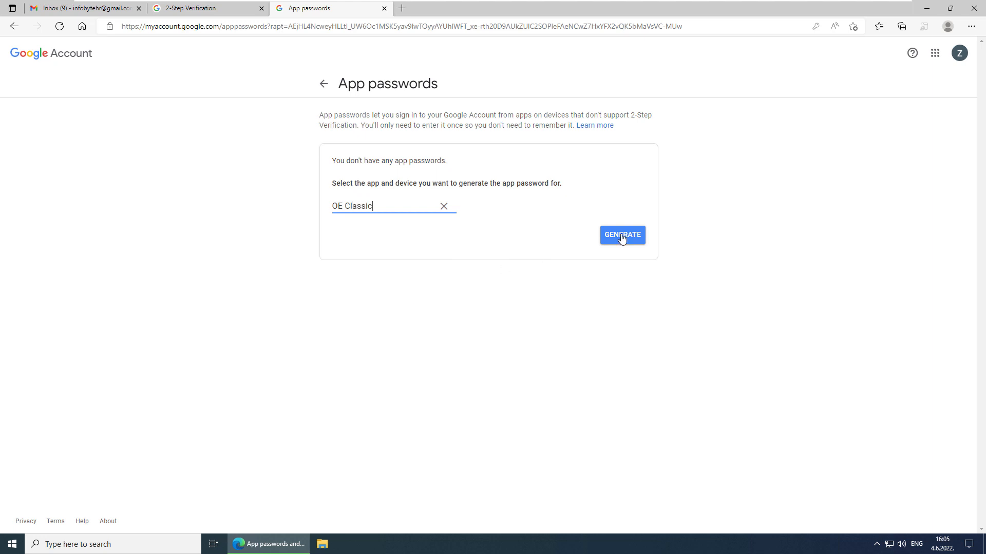
{"action": "left_click", "coordinate": [622, 235]}
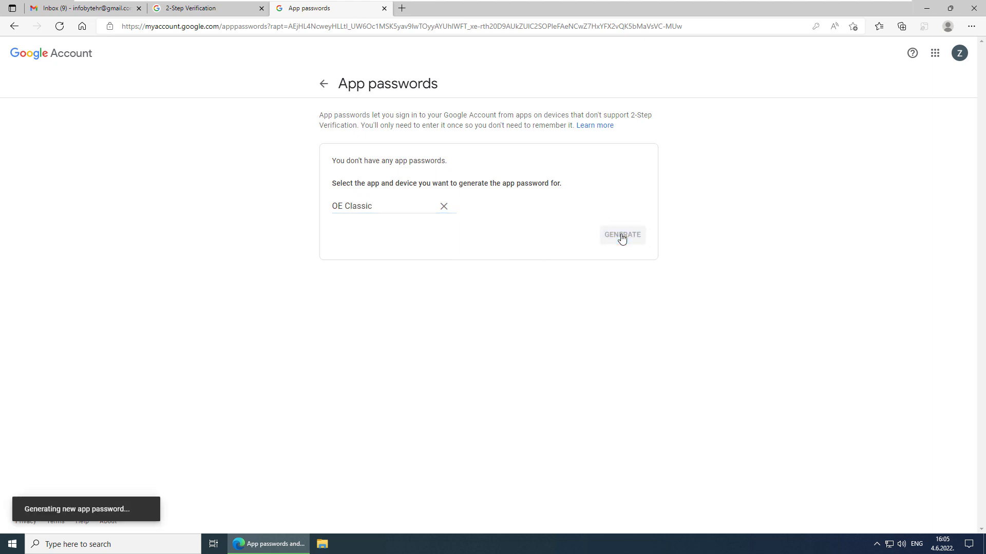
- Select the 16-character OE Classic app password in the dialog and copy it
{"action": "left_click", "coordinate": [622, 234]}
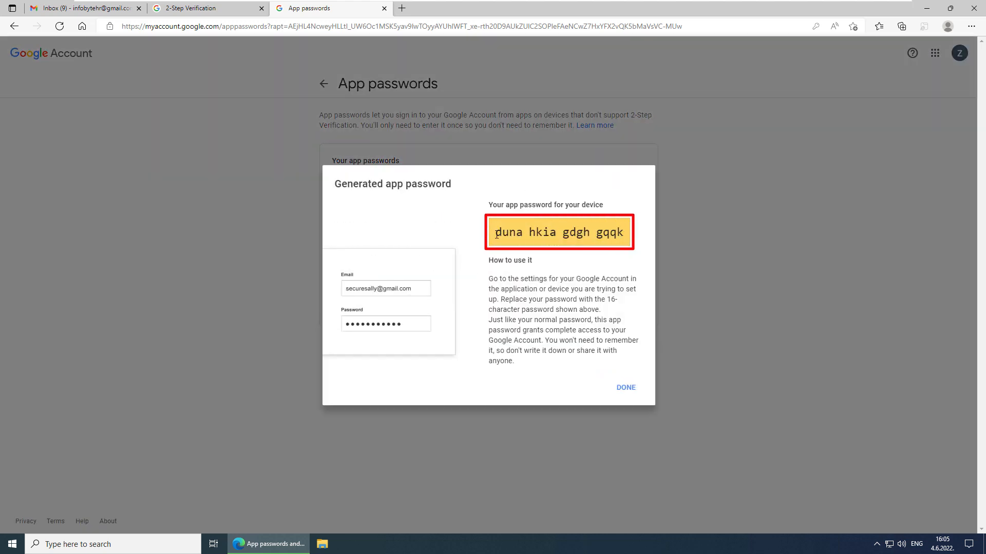
{"action": "left_click_drag", "start_coordinate": [496, 232], "coordinate": [555, 232]}
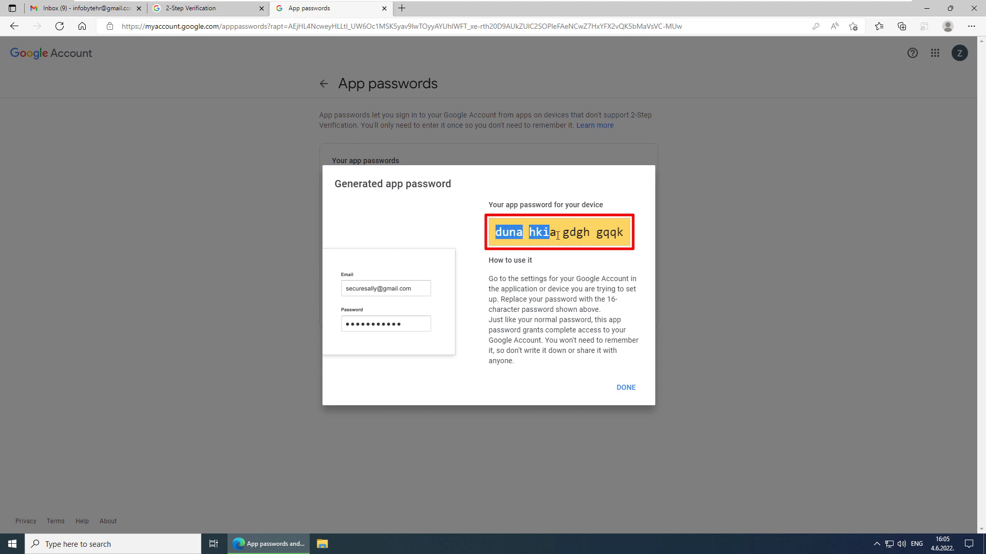
{"action": "triple_click", "coordinate": [558, 232]}
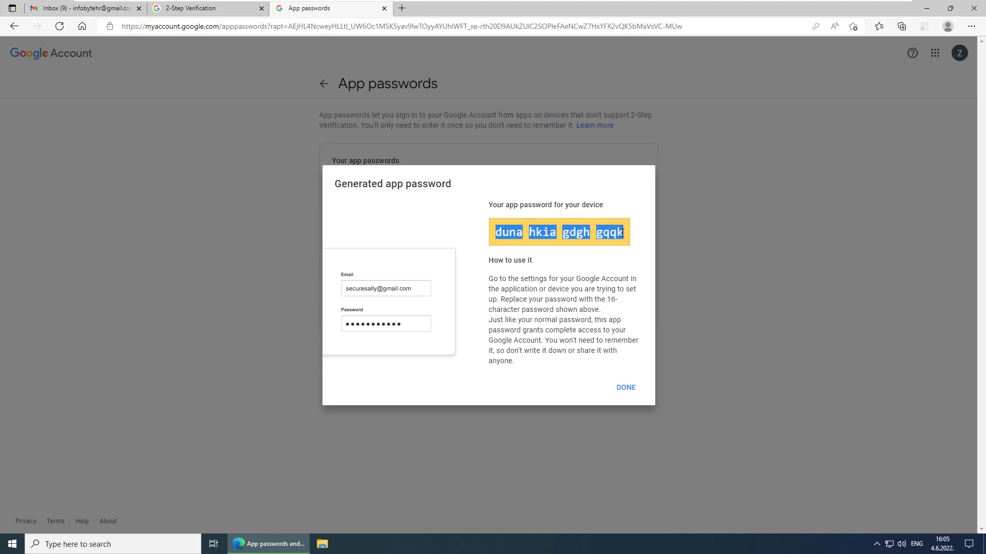
{"action": "right_click", "coordinate": [621, 232]}
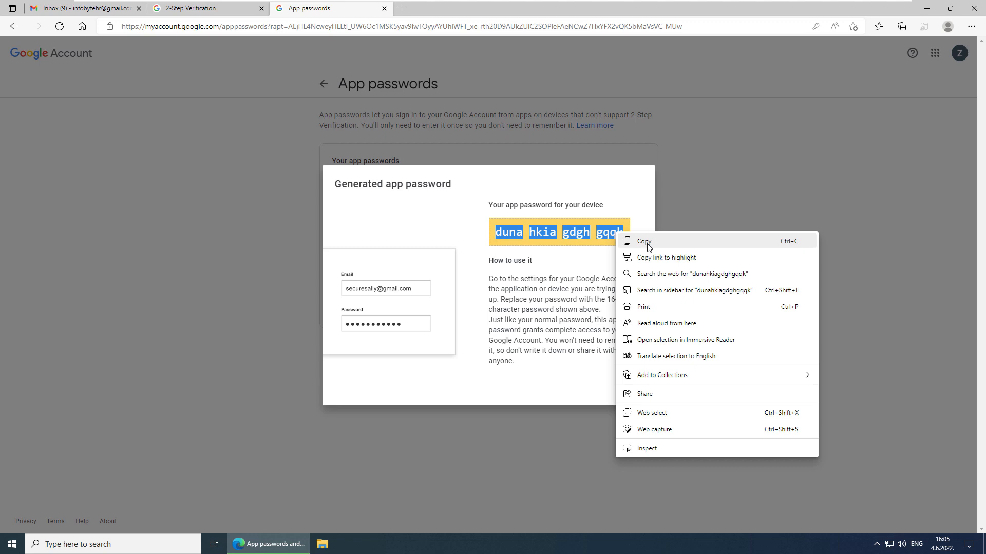
{"action": "left_click", "coordinate": [644, 241]}
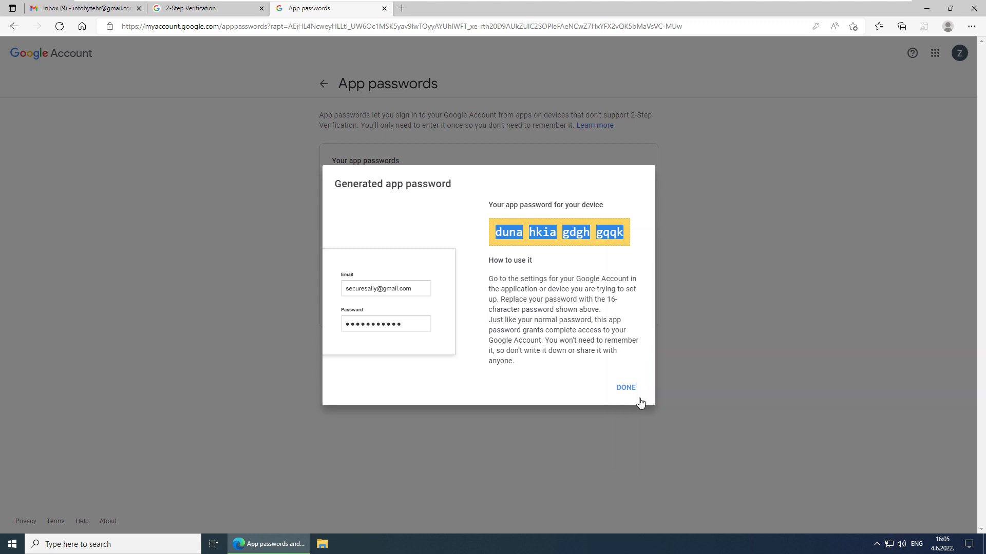
{"action": "mouse_move", "coordinate": [929, 8]}
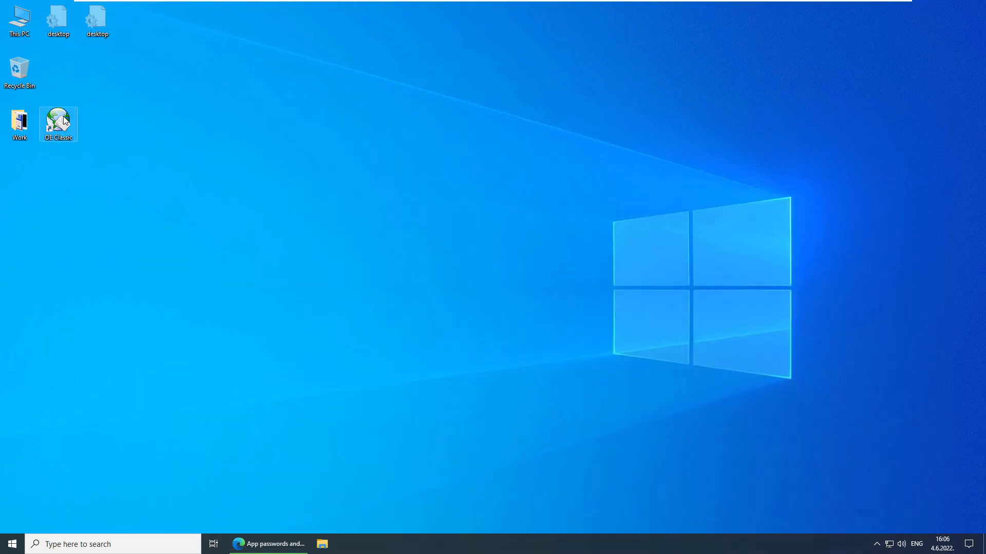
- Launch OE Classic from the desktop and open Tools > Accounts
{"action": "double_click", "coordinate": [58, 119]}
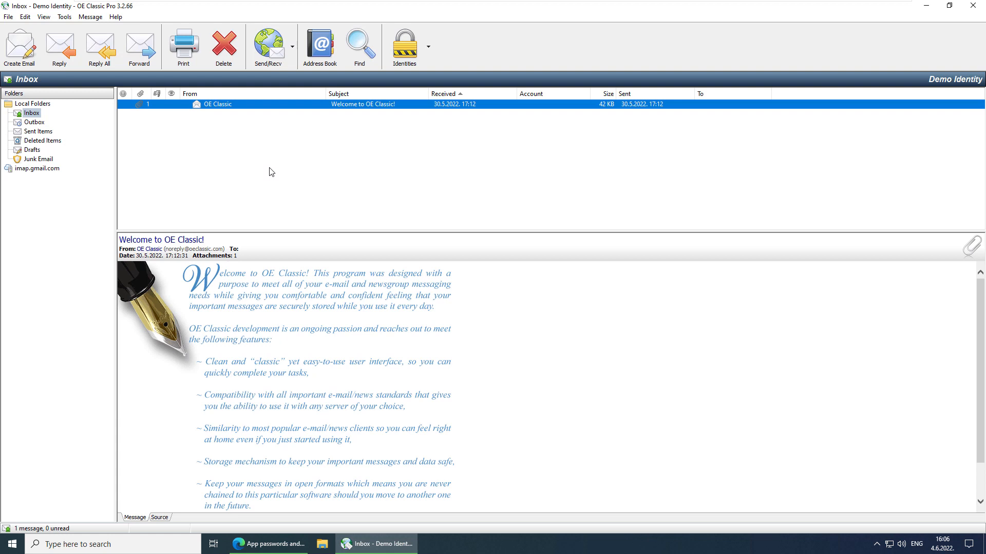
{"action": "left_click", "coordinate": [61, 19]}
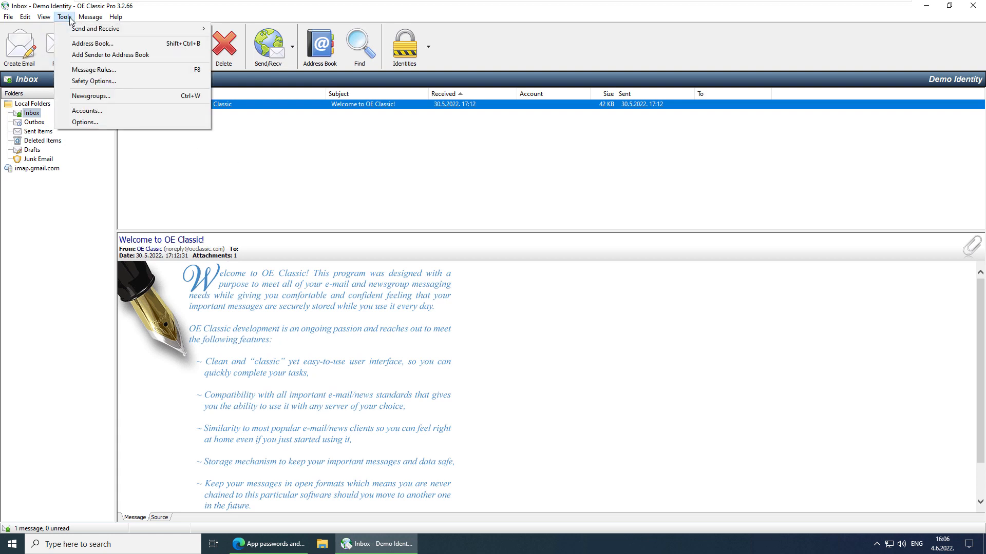
{"action": "left_click", "coordinate": [86, 111]}
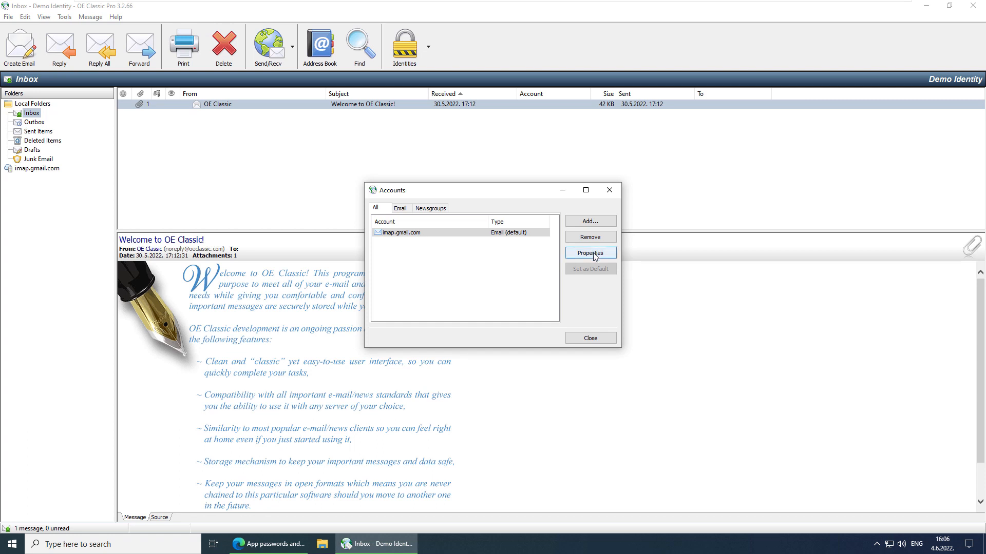
- Paste the app password as the imap.gmail.com incoming server password, save, and close Accounts
{"action": "left_click", "coordinate": [590, 253]}
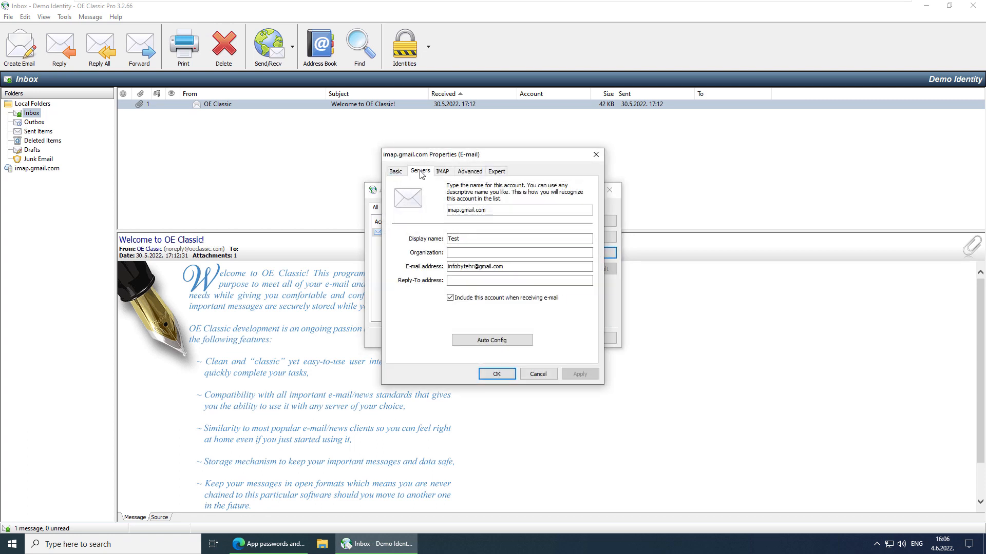
{"action": "left_click", "coordinate": [421, 171]}
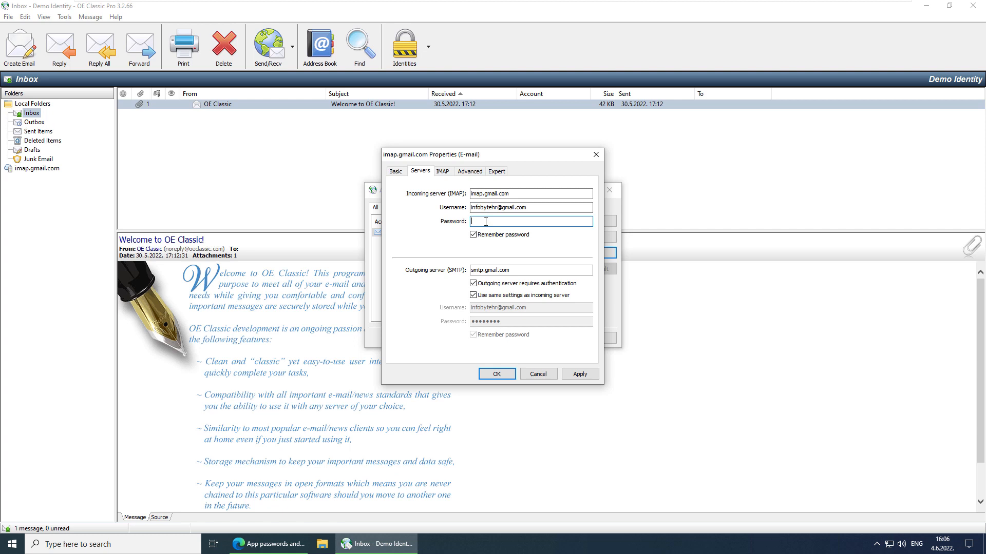
{"action": "right_click", "coordinate": [531, 221]}
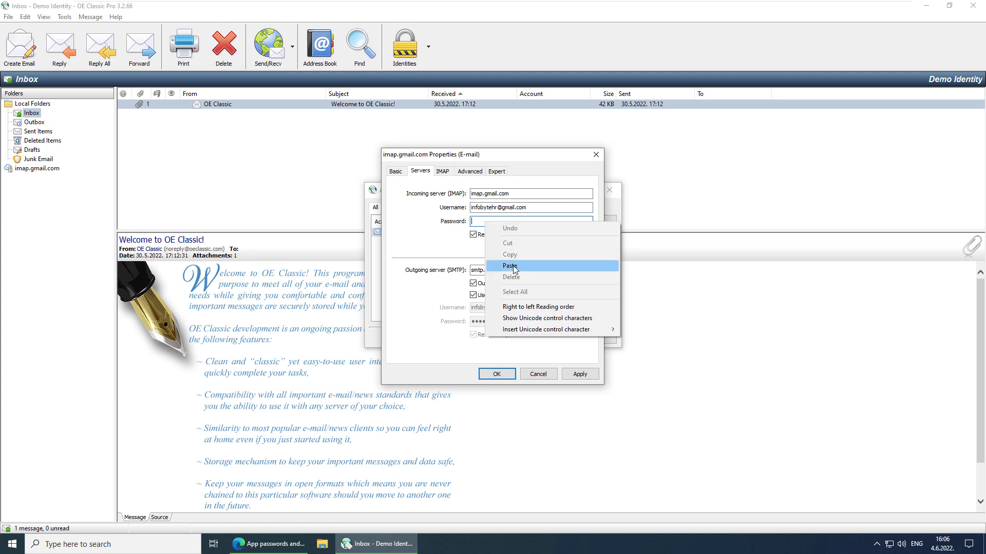
{"action": "left_click", "coordinate": [509, 266]}
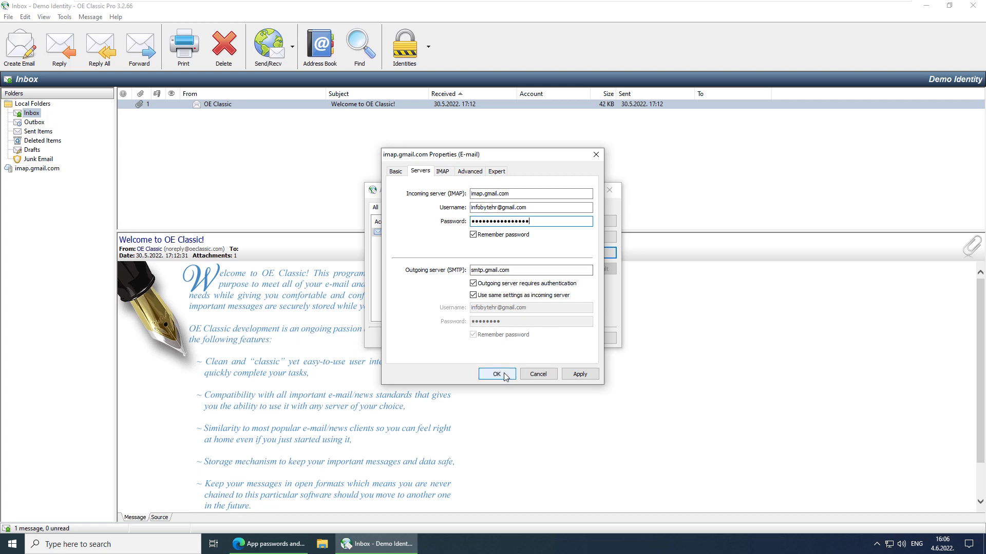
{"action": "left_click", "coordinate": [496, 374]}
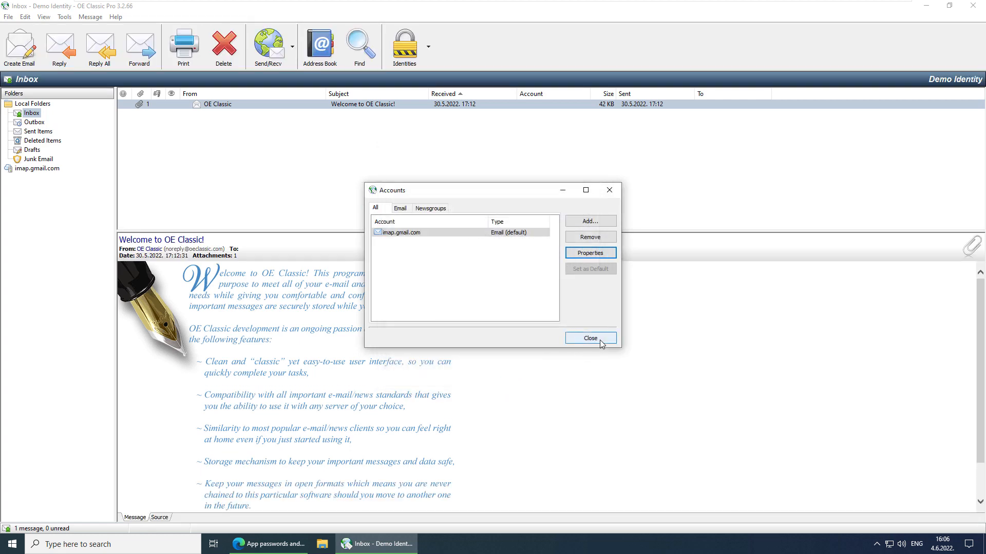
{"action": "left_click", "coordinate": [591, 338]}
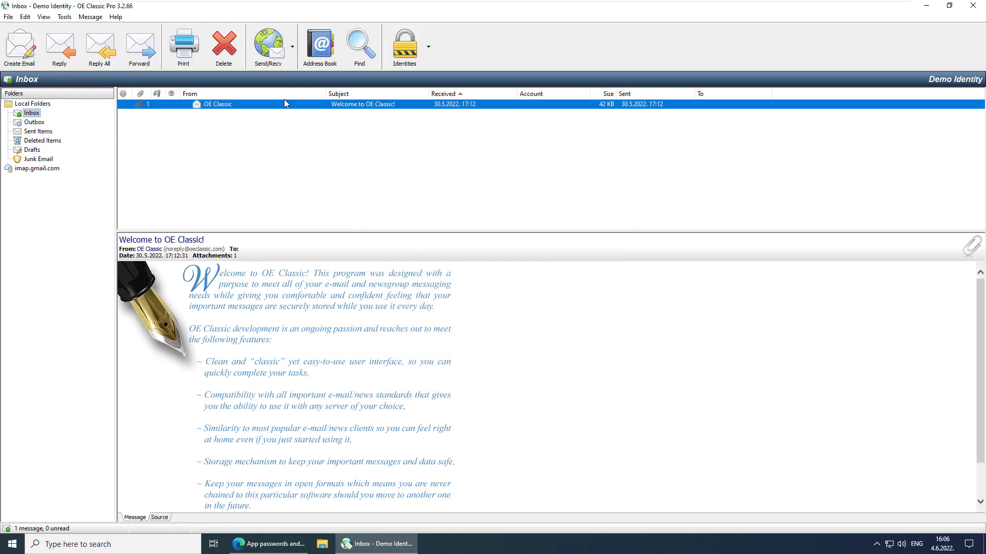
{"action": "mouse_move", "coordinate": [276, 55]}
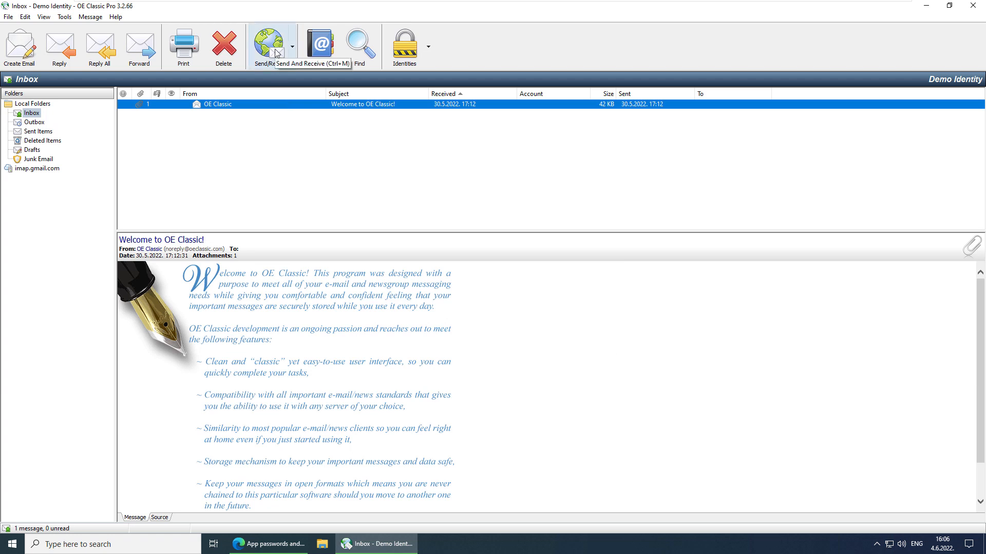
- Run Send/Recv to sync the imap.gmail.com folders and Inbox
{"action": "left_click", "coordinate": [268, 42]}
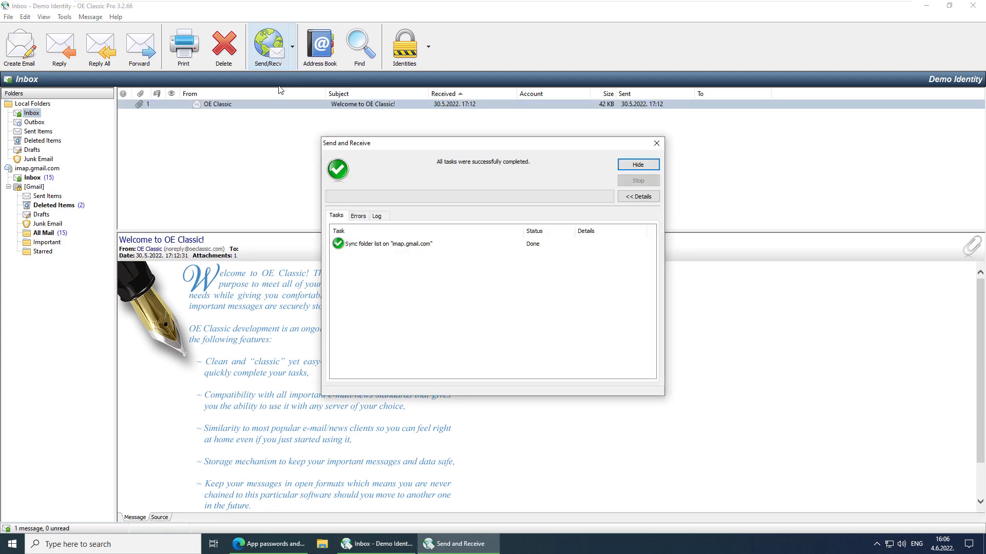